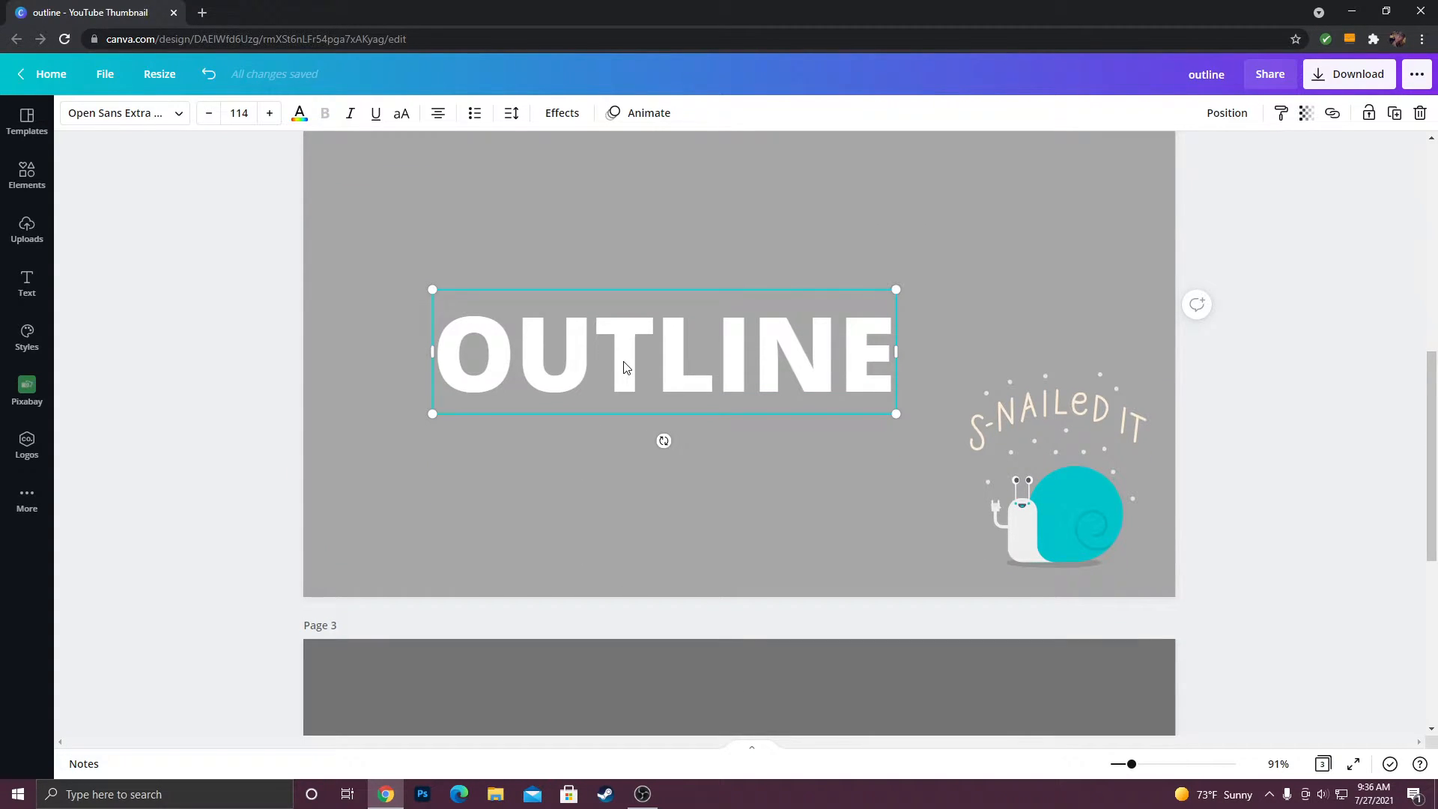
Show the Effects styles for the light gray OUTLINE text on page 3.
left_click(562, 112)
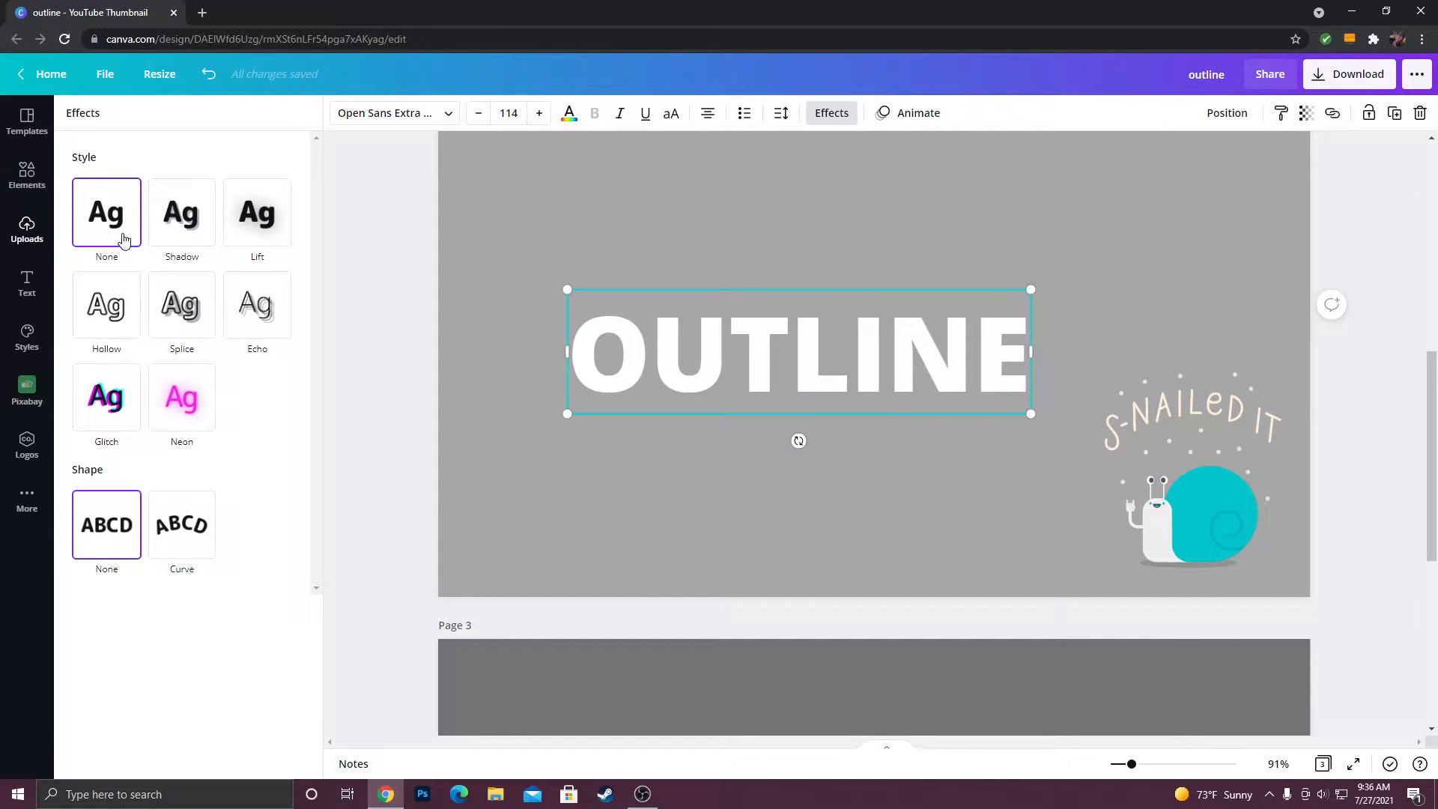
left_click(107, 304)
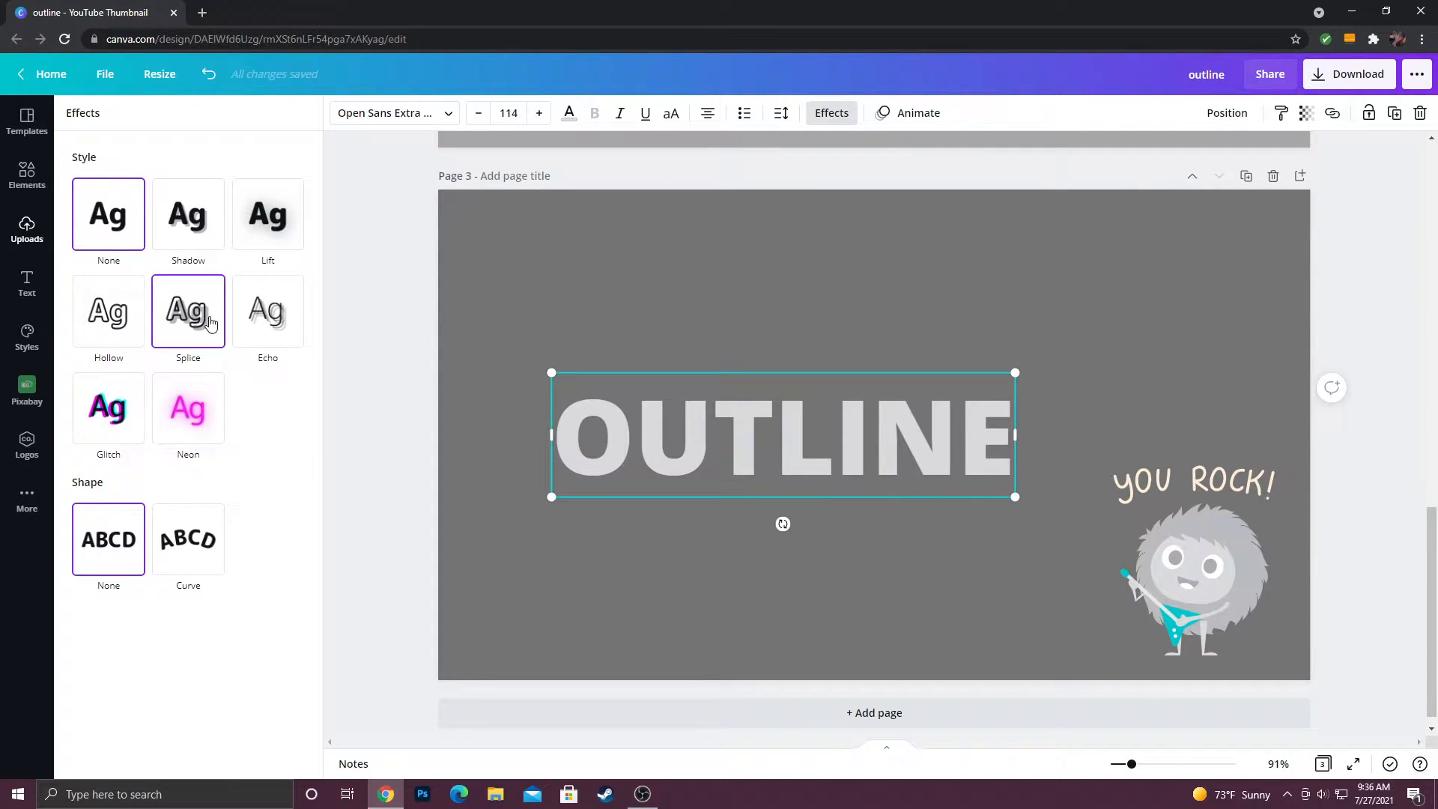
Apply the Splice effect to OUTLINE and reduce its offset to 0.
left_click(189, 310)
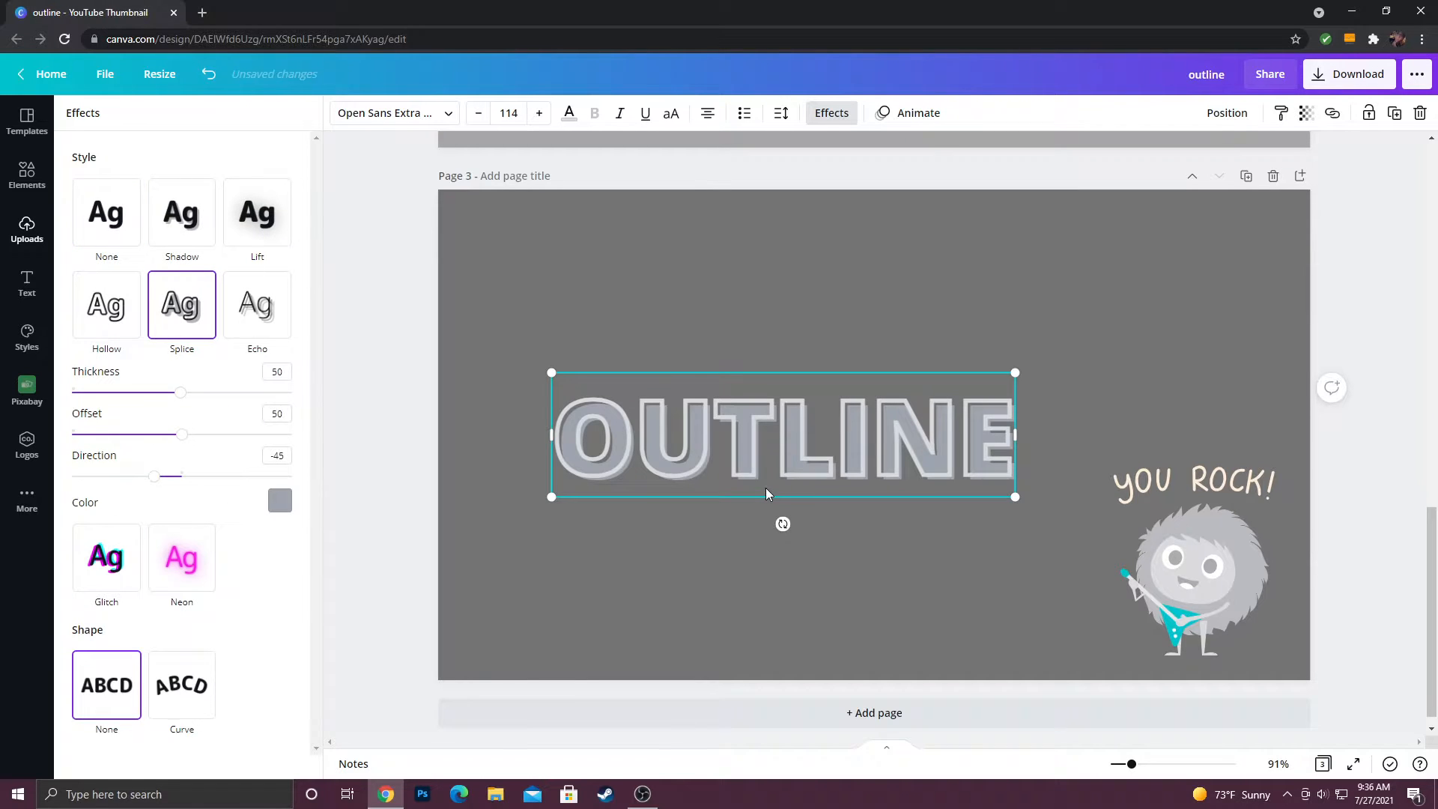
mouse_move(833, 548)
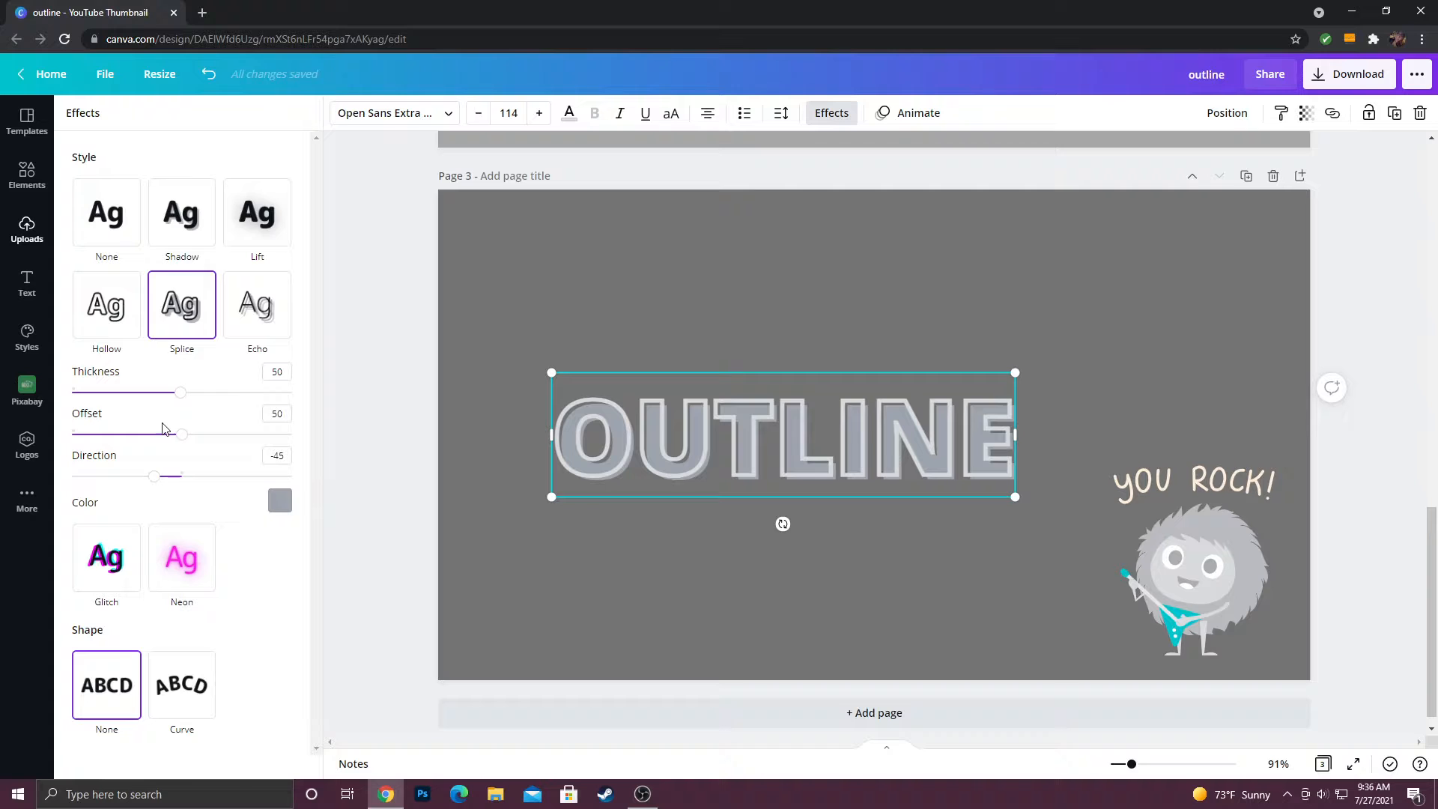
left_click_drag(181, 433, 72, 433)
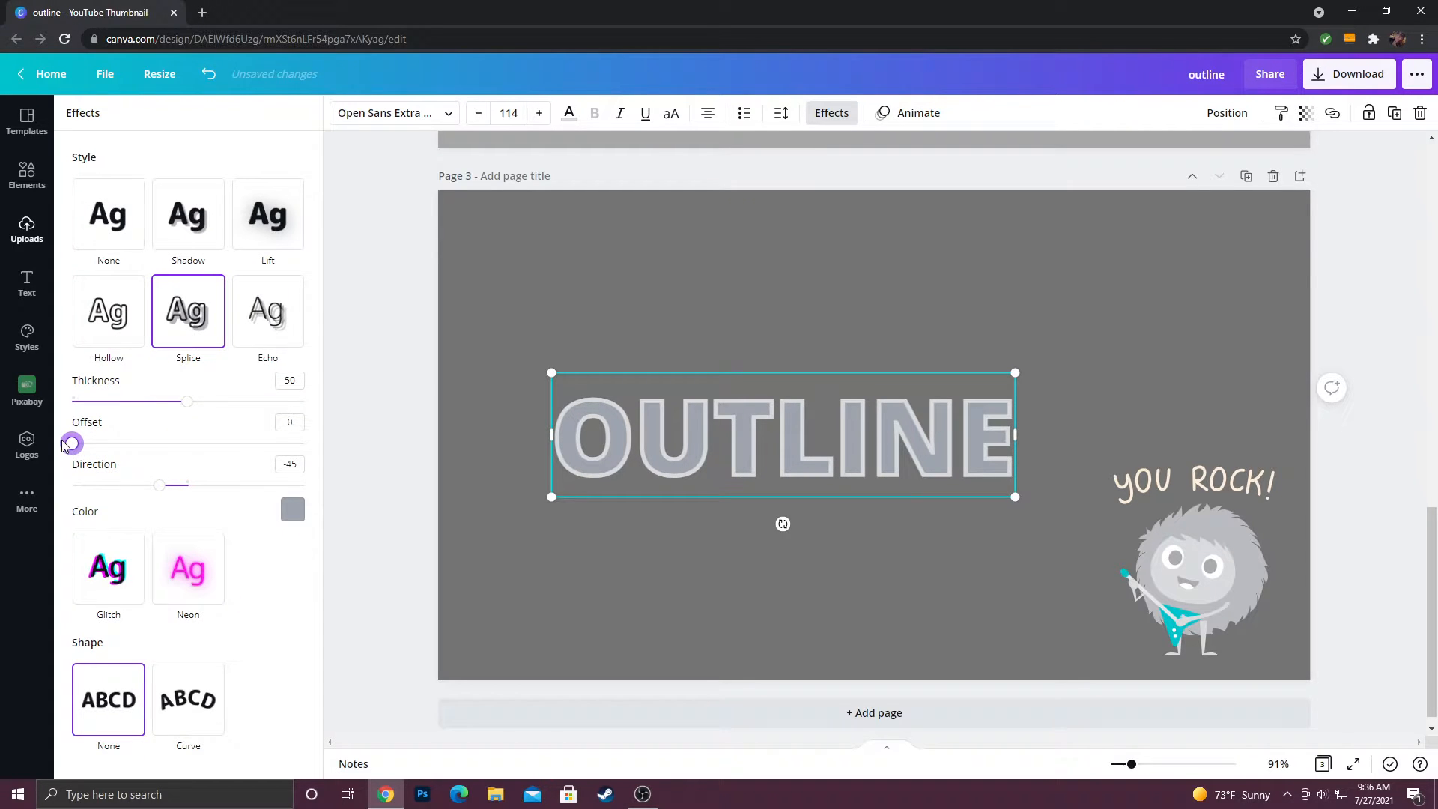
mouse_move(406, 529)
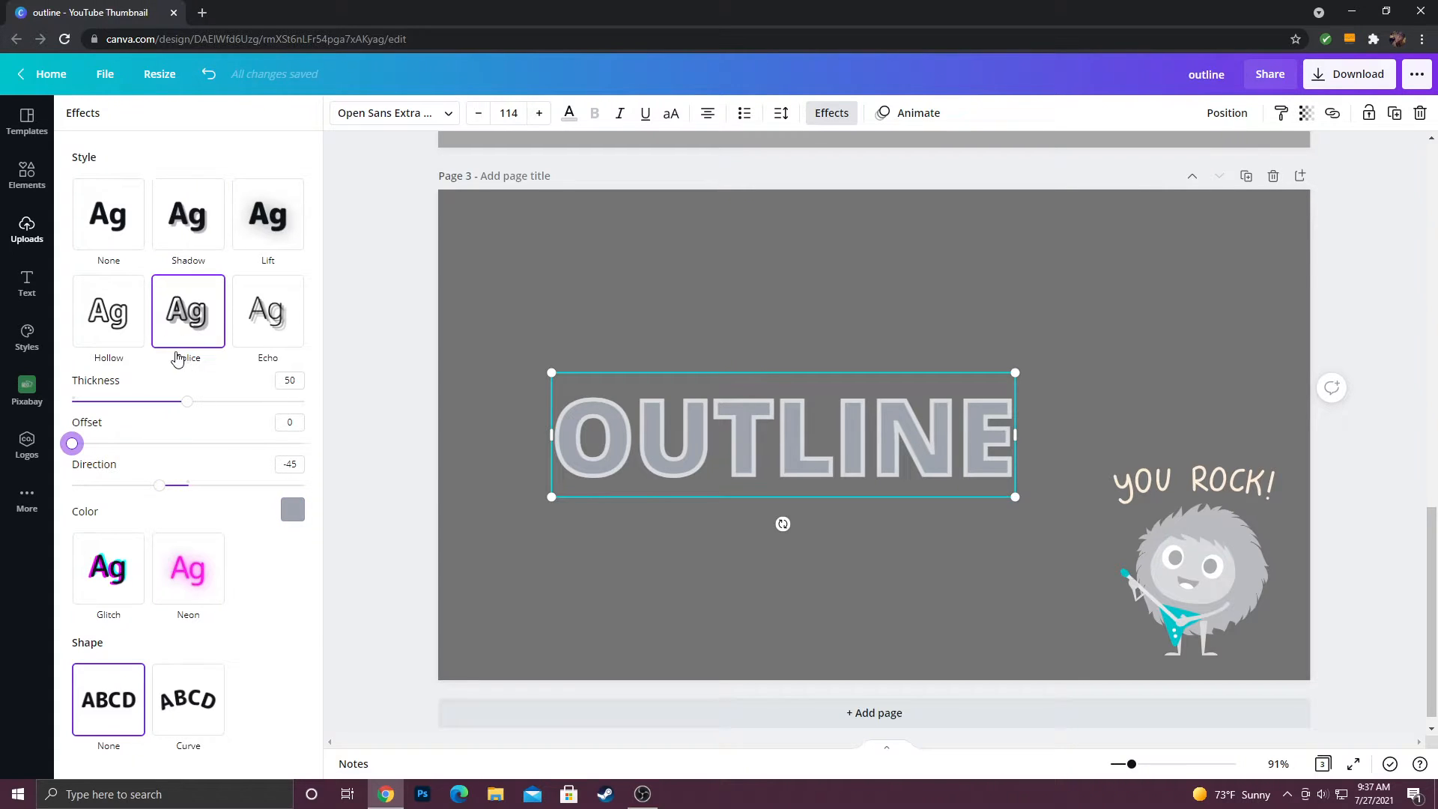
Set the splice fill colour to cyan and the text outline colour to black.
left_click(293, 509)
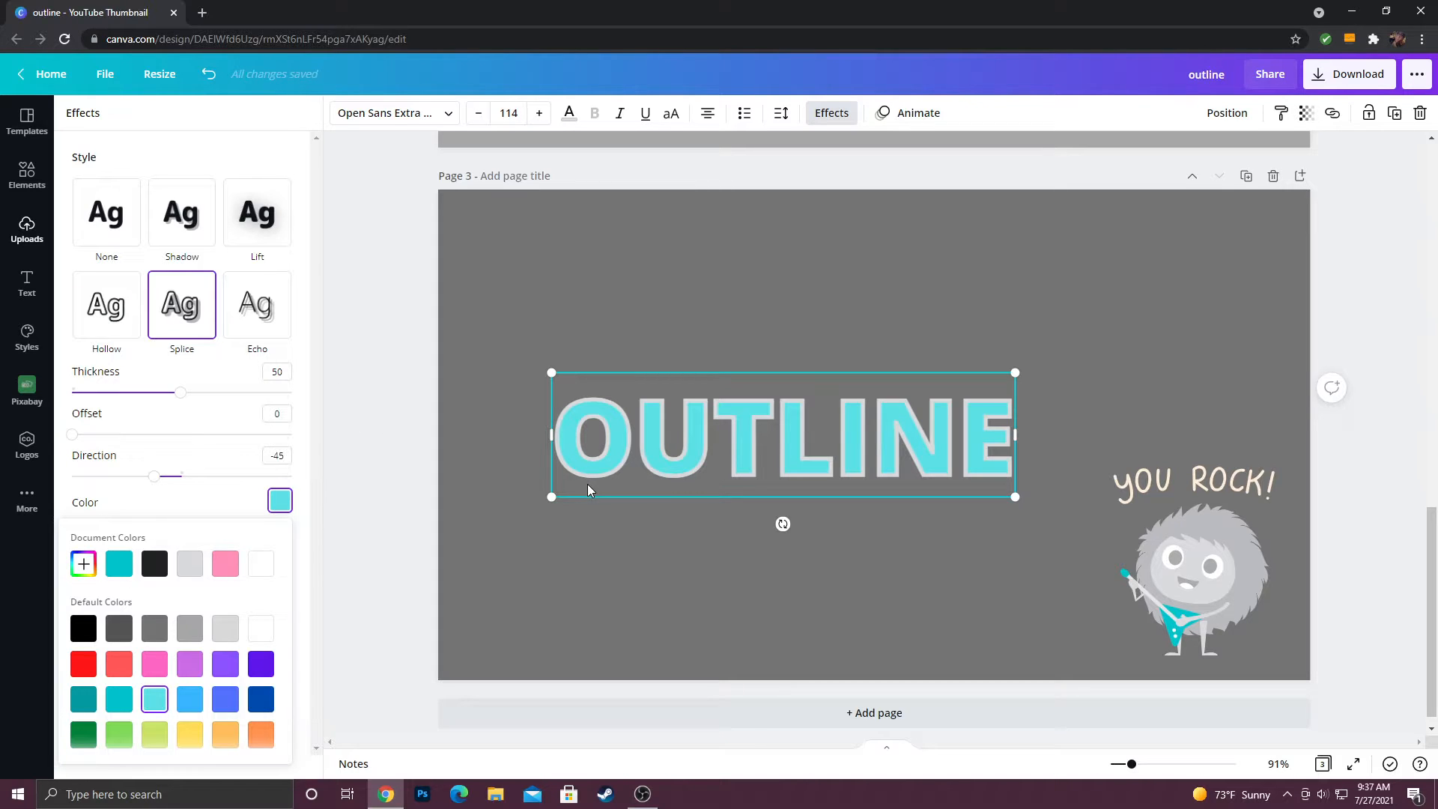
mouse_move(447, 551)
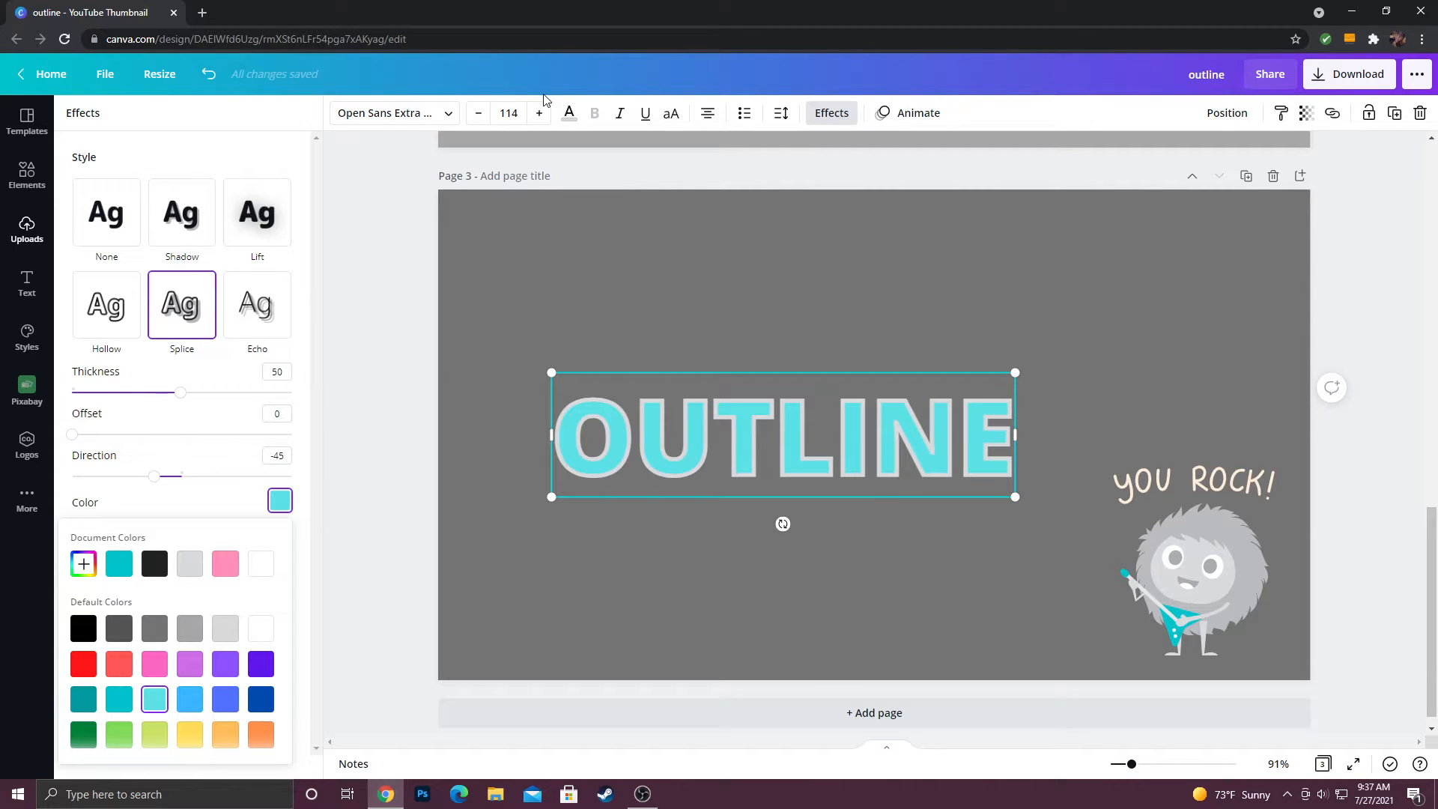
mouse_move(273, 71)
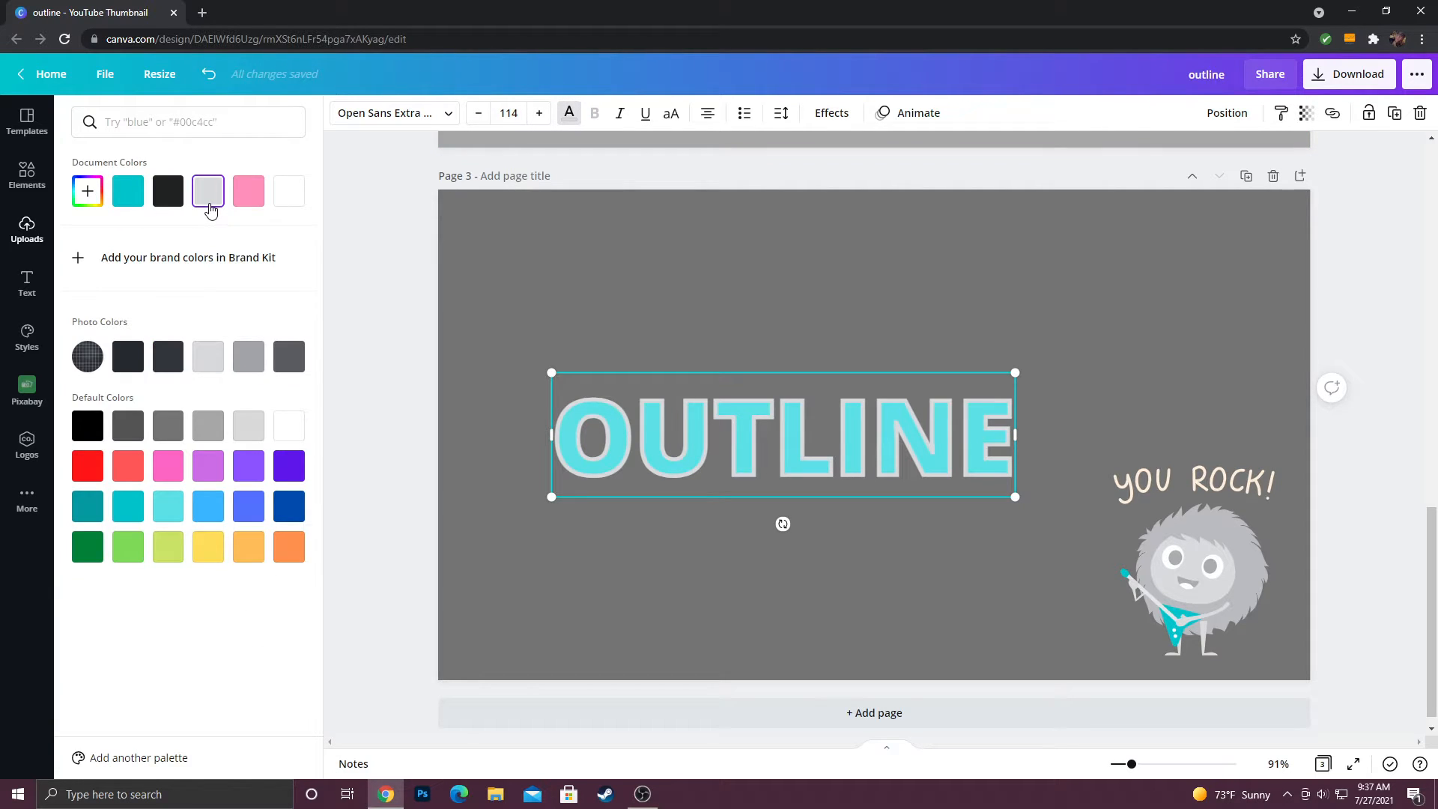
left_click(168, 190)
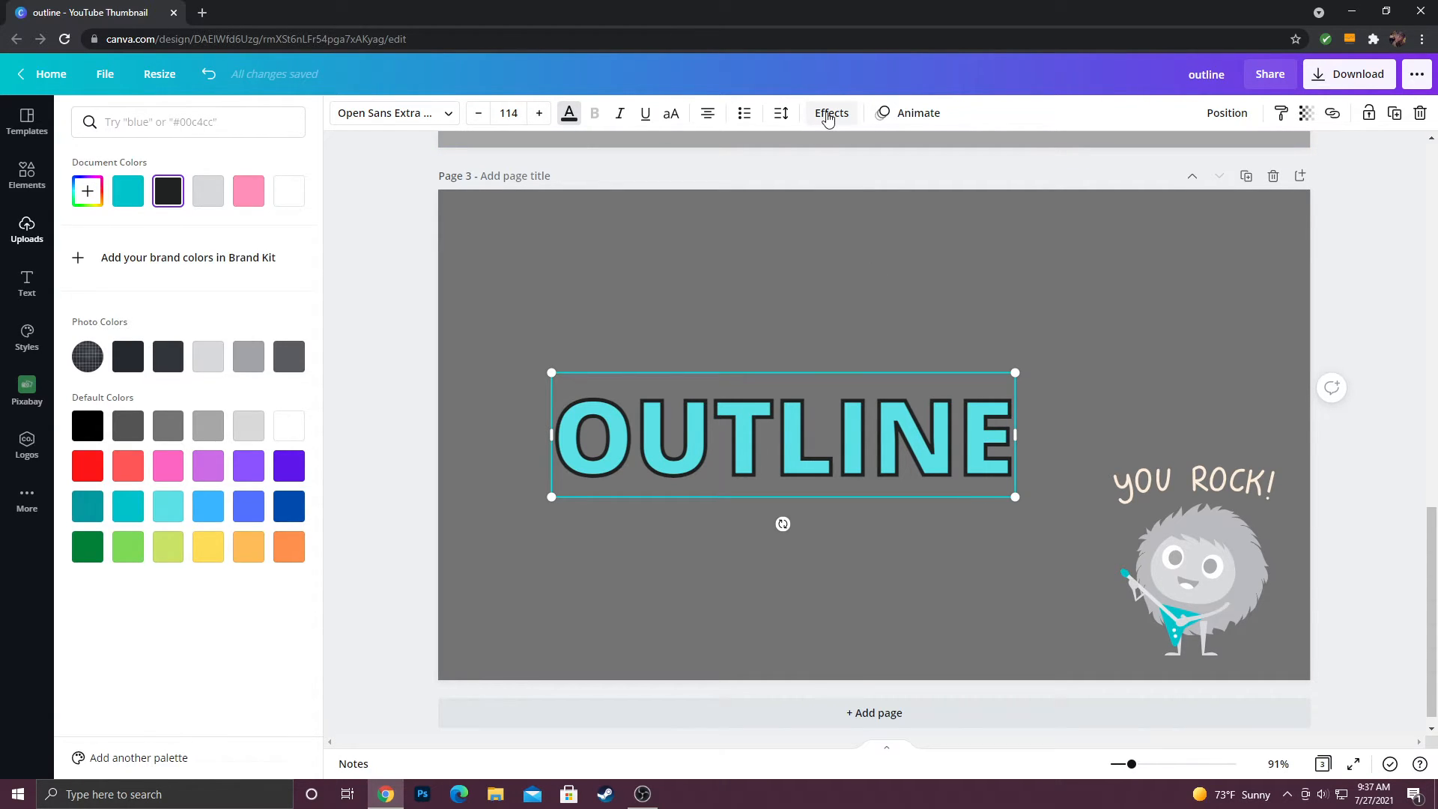
Raise the splice offset to 62 and bend OUTLINE into a Curve shape.
left_click(830, 112)
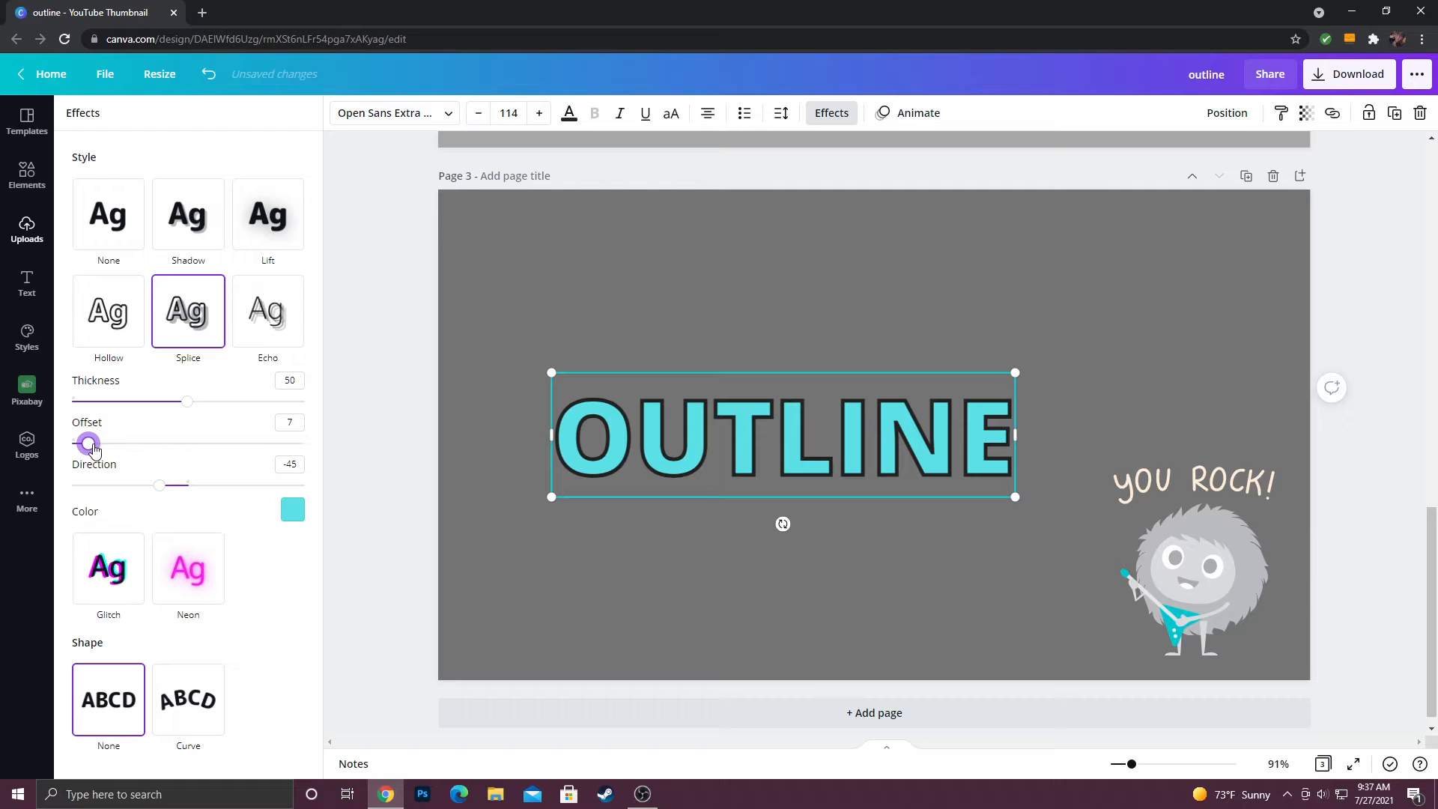
left_click_drag(88, 444, 144, 443)
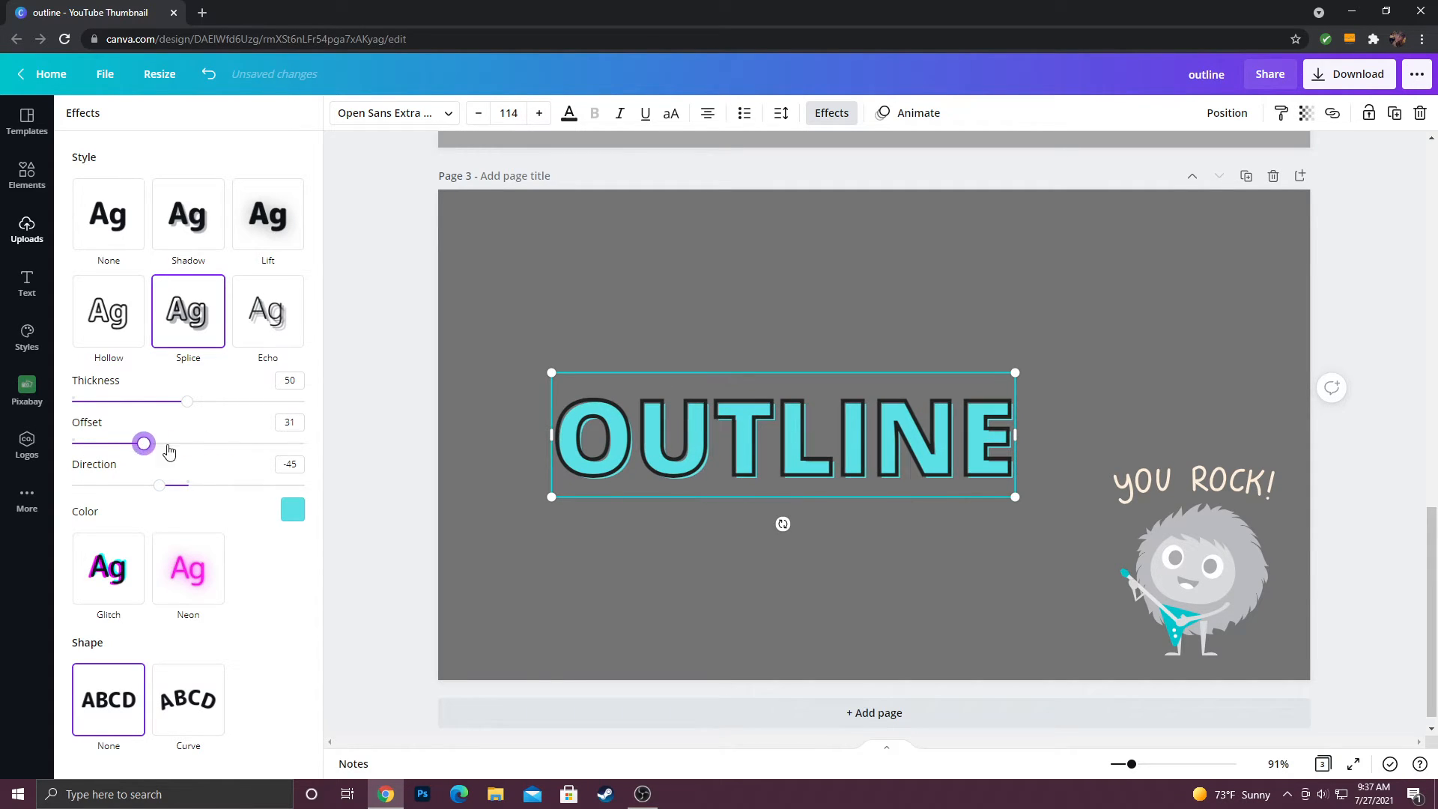
left_click_drag(144, 444, 216, 444)
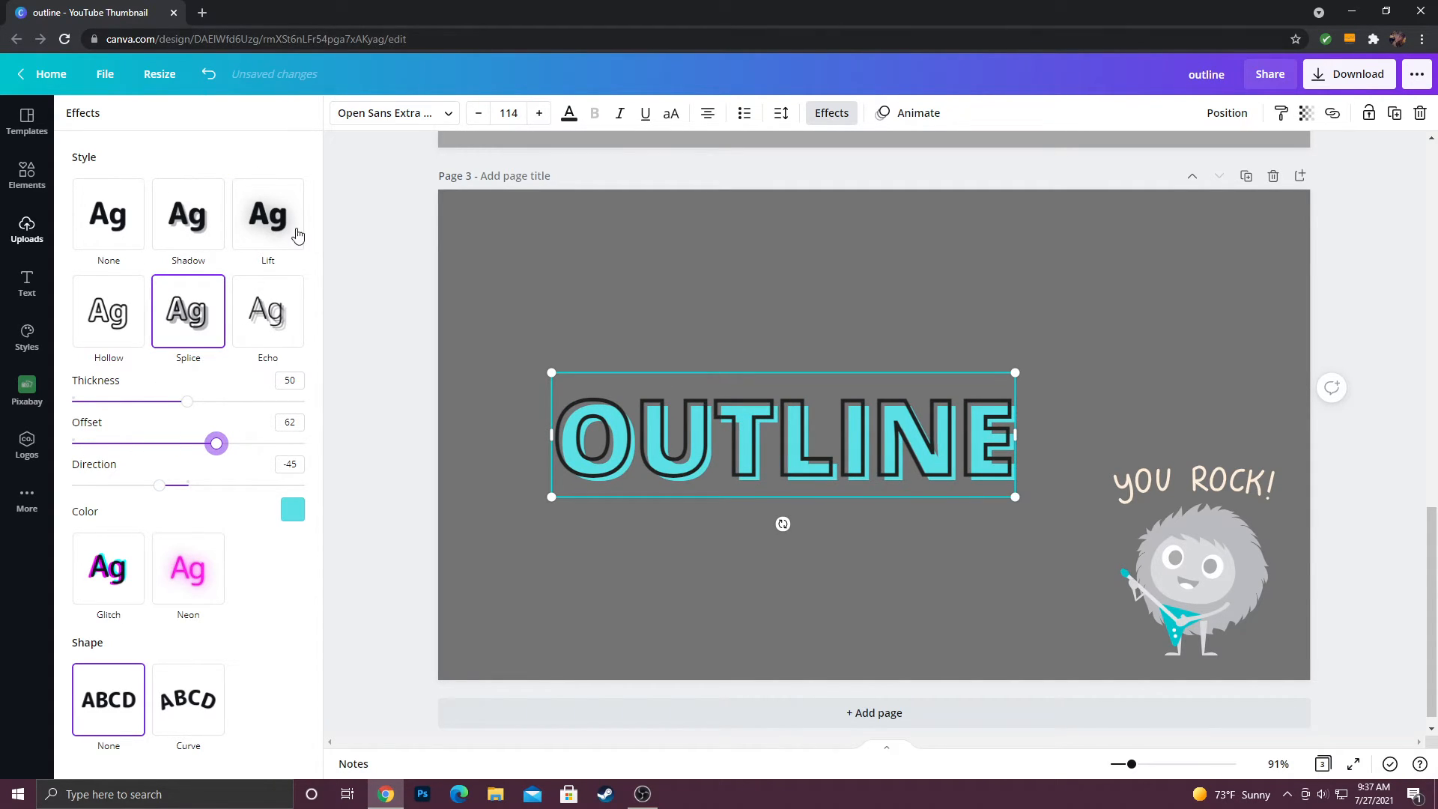
mouse_move(435, 220)
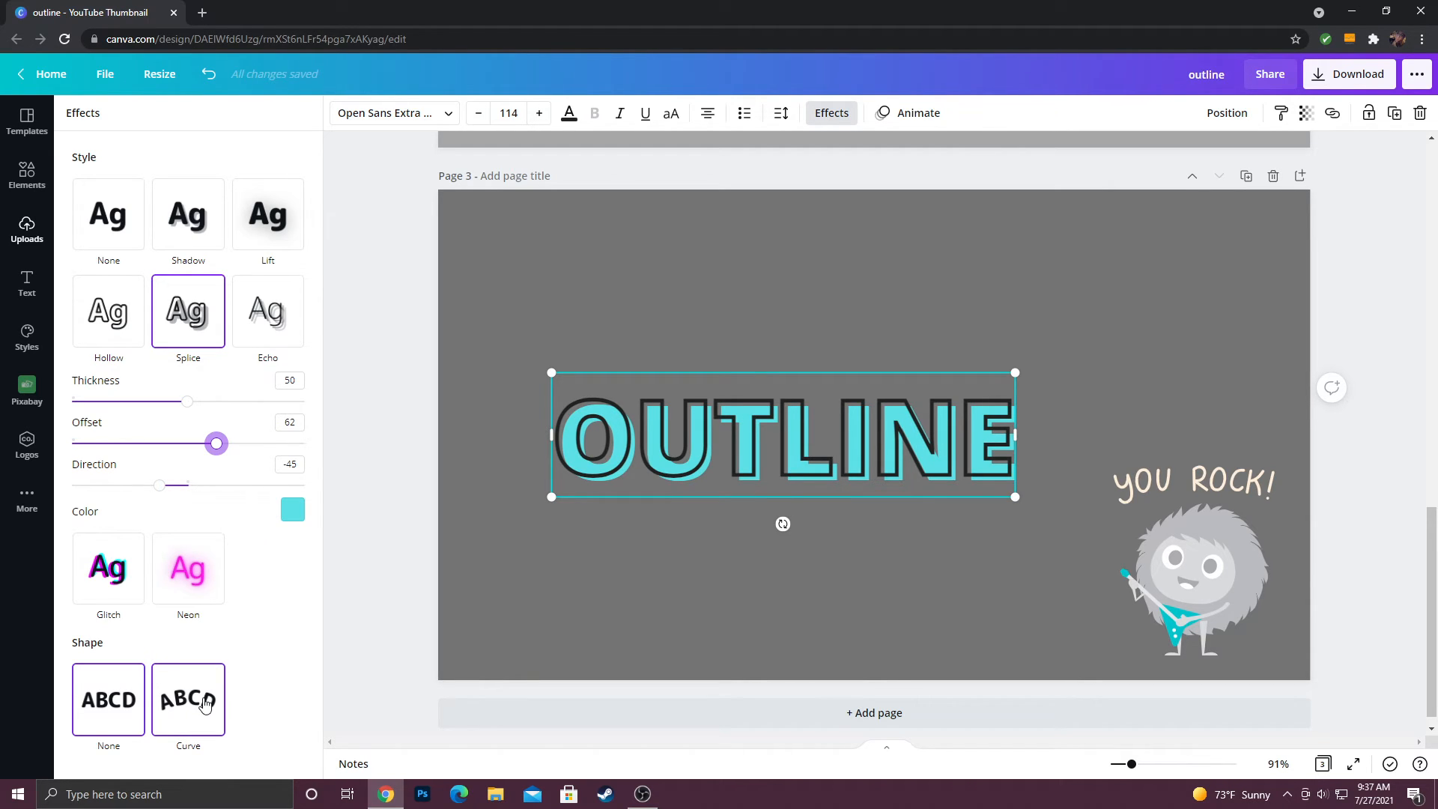
left_click(189, 699)
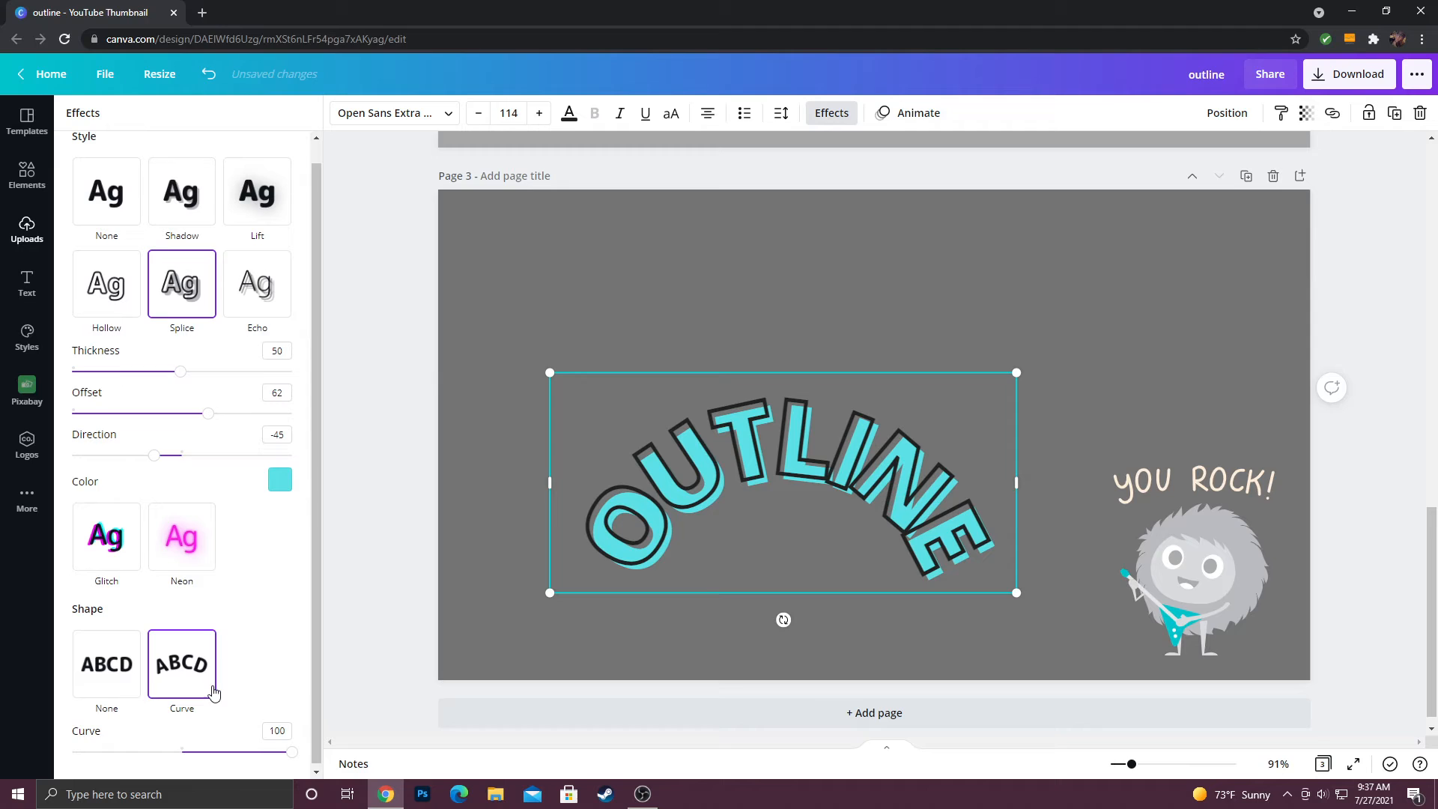